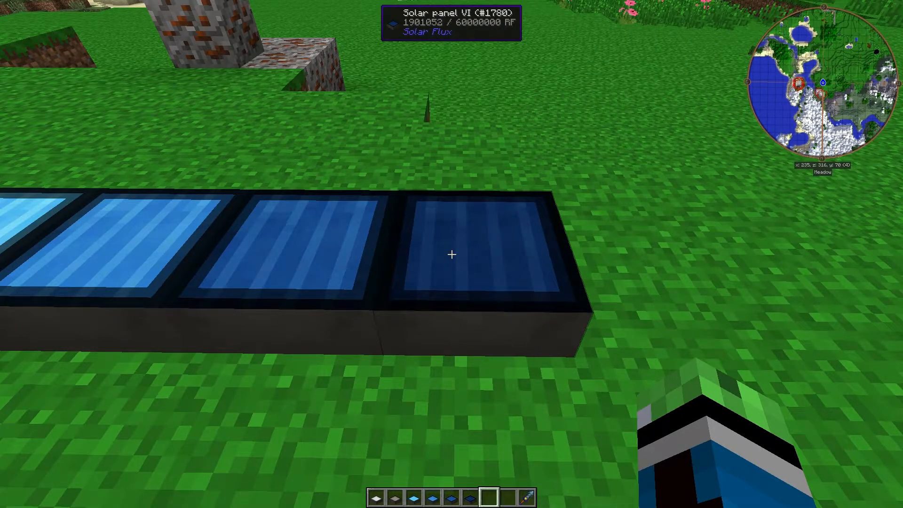
{"action": "mouse_move", "coordinate": [452, 254]}
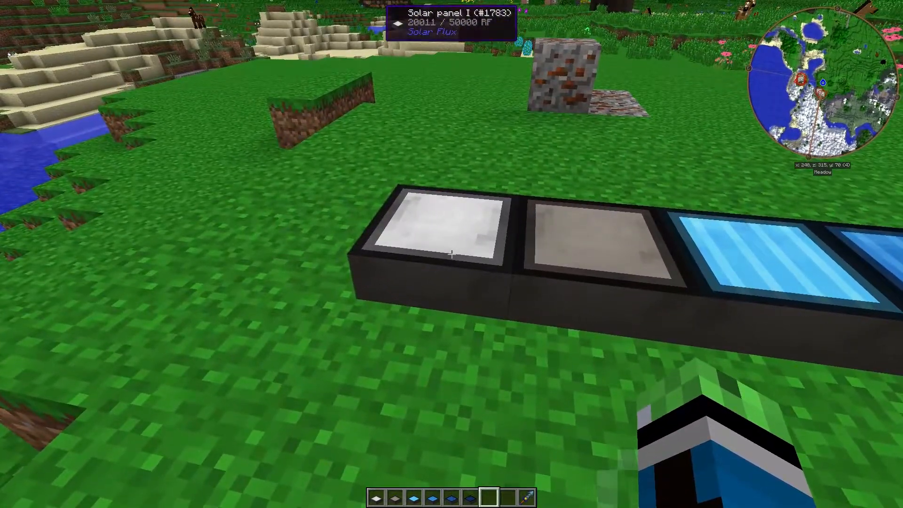
Open the inventory to search NEI for Solar Flux and the Solar panel I recipe
{"action": "key", "text": "e"}
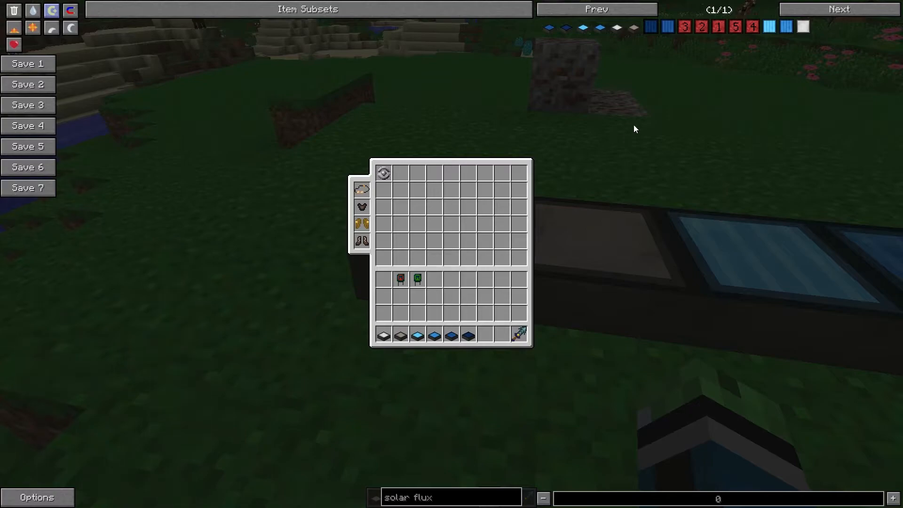
{"action": "mouse_move", "coordinate": [382, 336]}
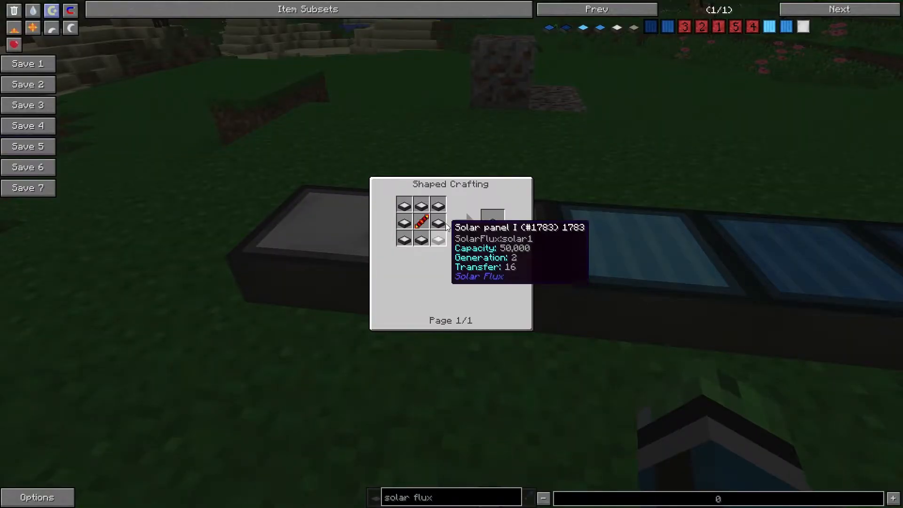
{"action": "mouse_move", "coordinate": [422, 223]}
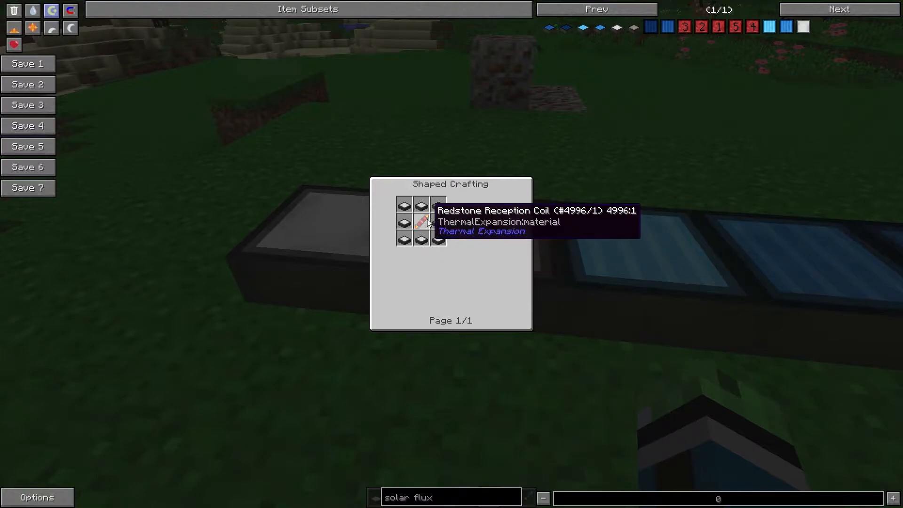
{"action": "mouse_move", "coordinate": [465, 273]}
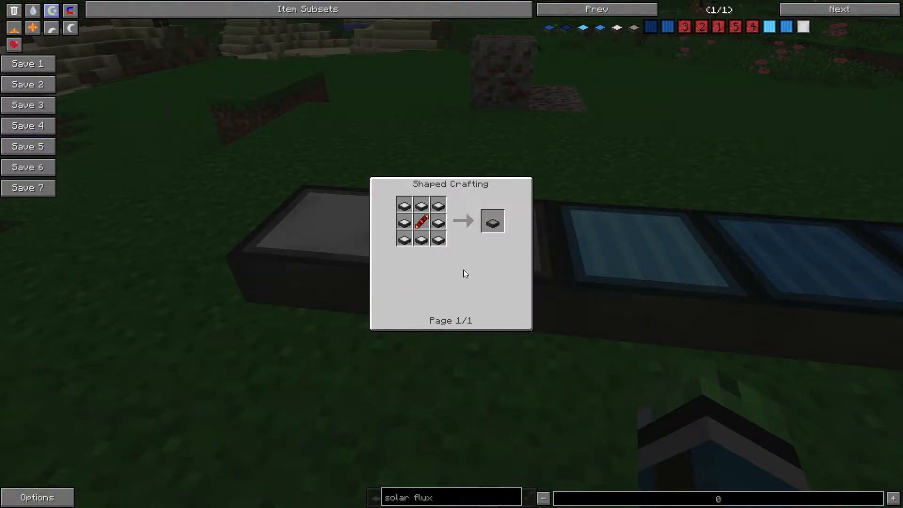
{"action": "mouse_move", "coordinate": [464, 271]}
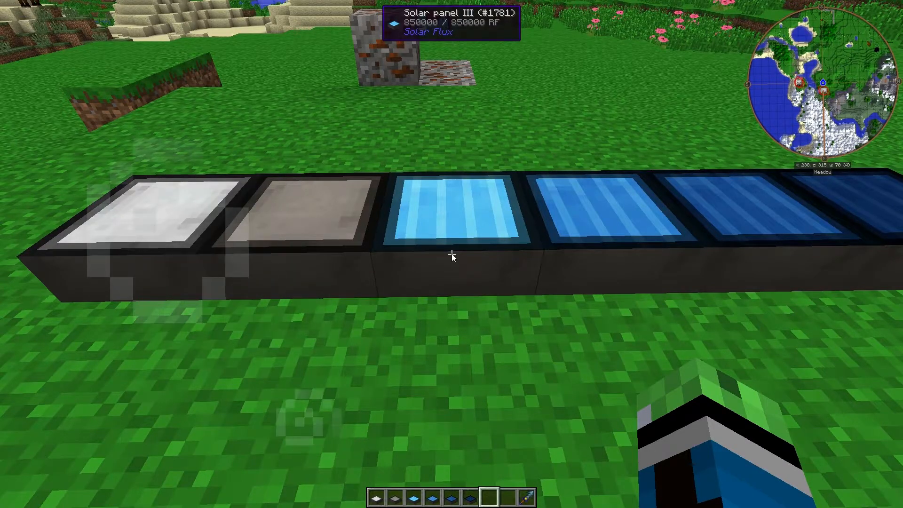
Open the inventory to look up the Solar panel III recipe with its mirror ingredient
{"action": "key", "text": "e"}
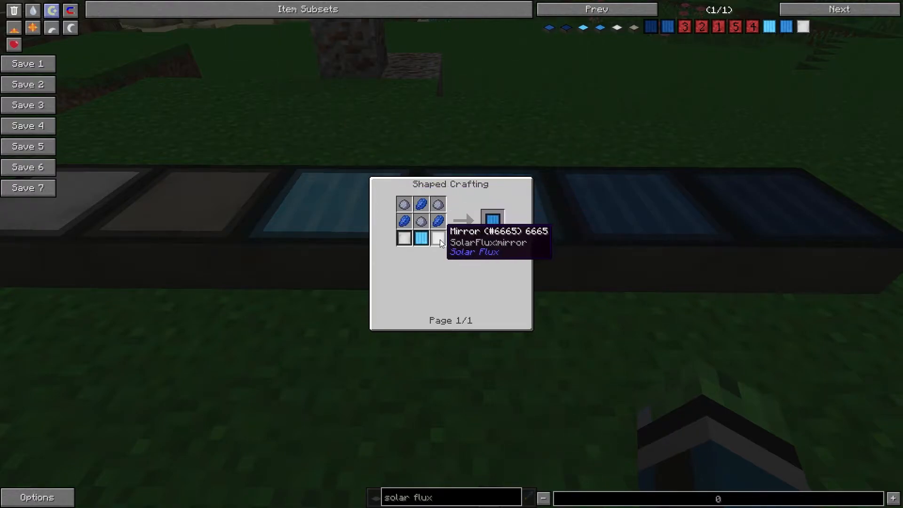
{"action": "mouse_move", "coordinate": [441, 266]}
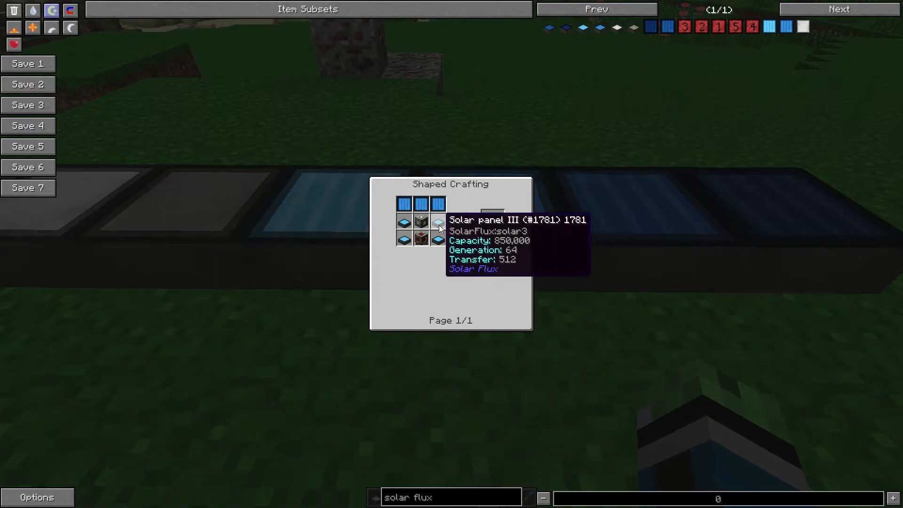
{"action": "mouse_move", "coordinate": [421, 239]}
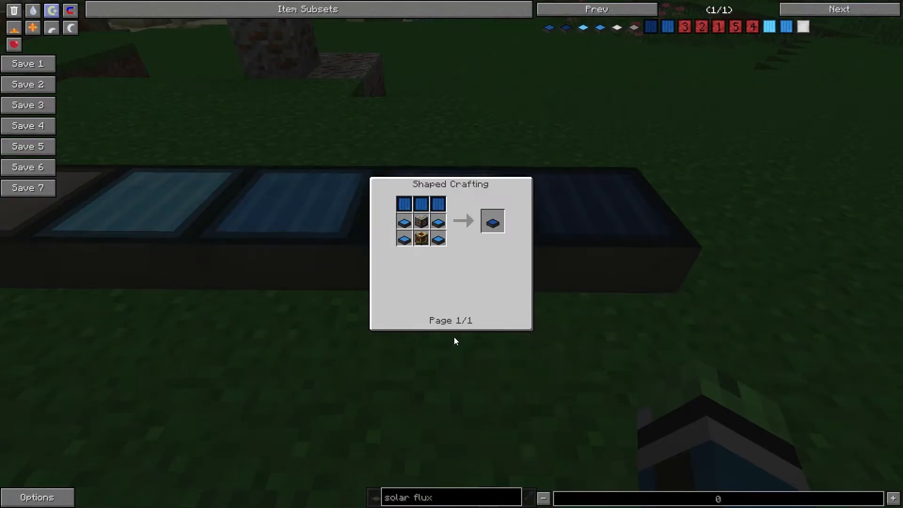
{"action": "mouse_move", "coordinate": [437, 238]}
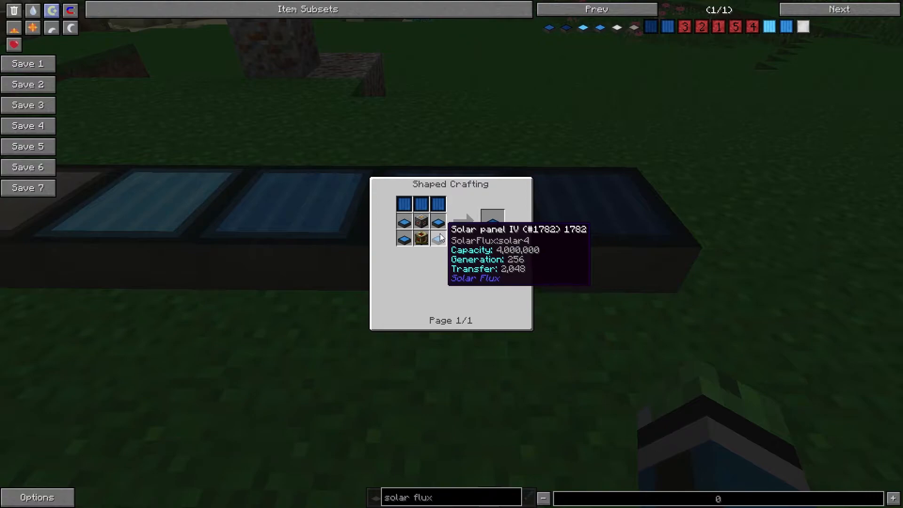
{"action": "mouse_move", "coordinate": [403, 207]}
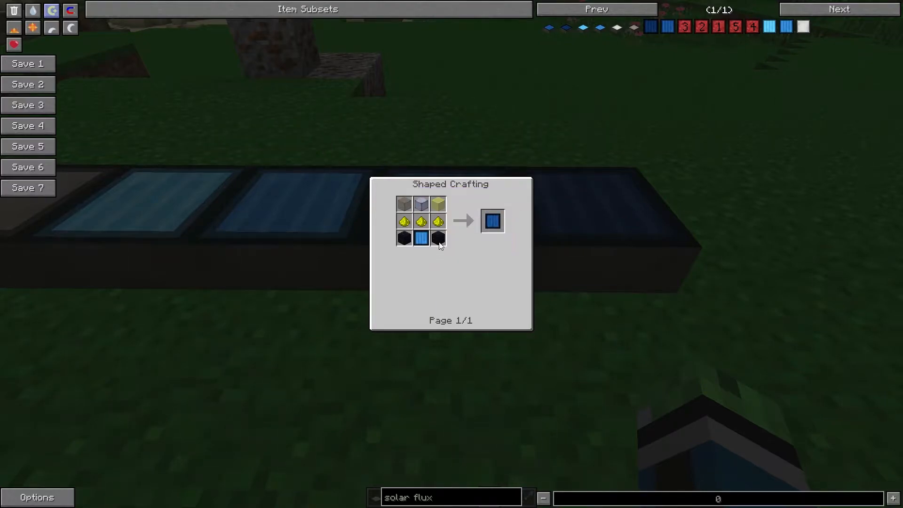
{"action": "mouse_move", "coordinate": [421, 238]}
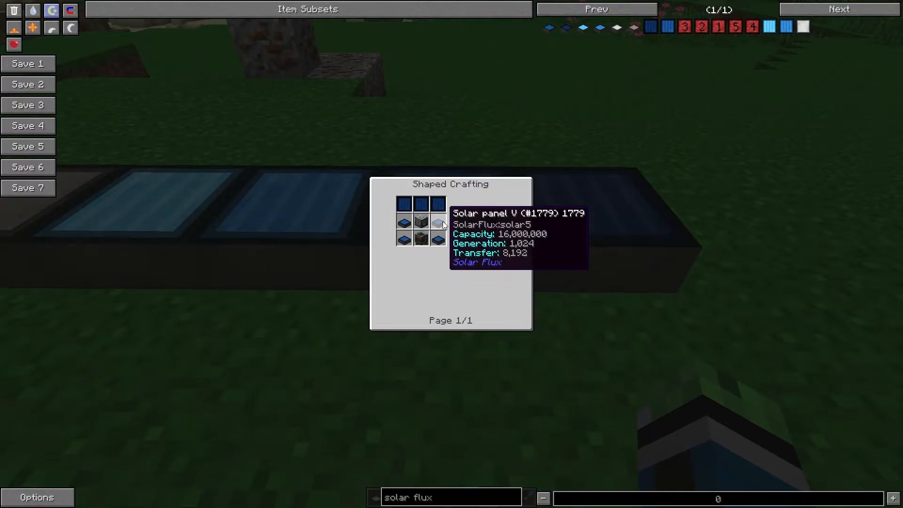
{"action": "mouse_move", "coordinate": [422, 238]}
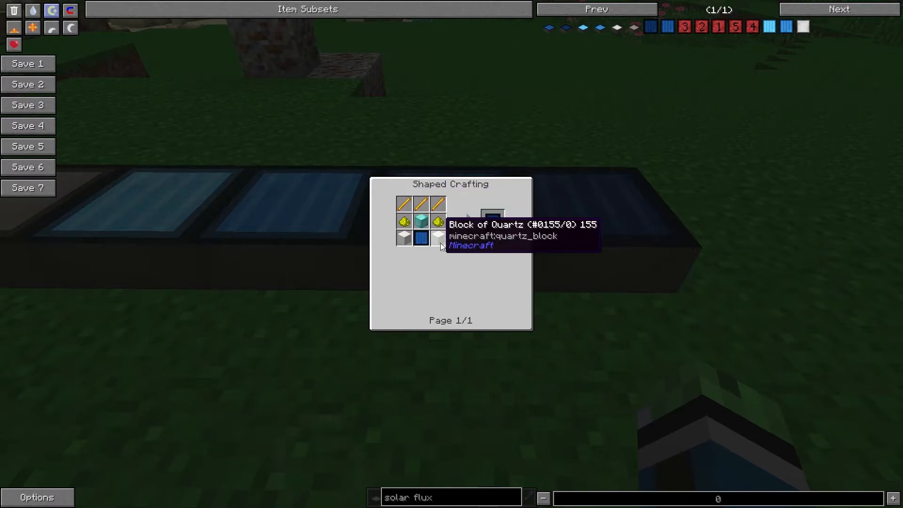
{"action": "mouse_move", "coordinate": [421, 223]}
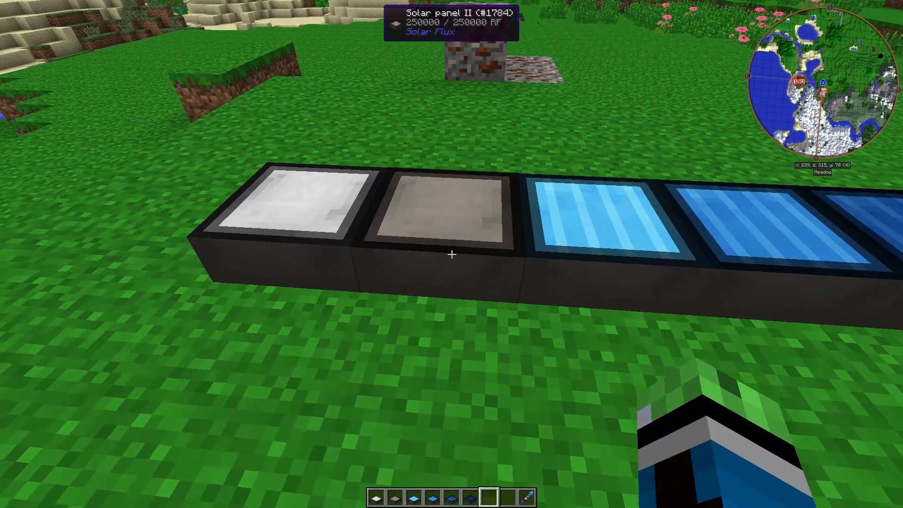
Move along the placed row toward the next Solar panel
{"action": "key", "text": "e"}
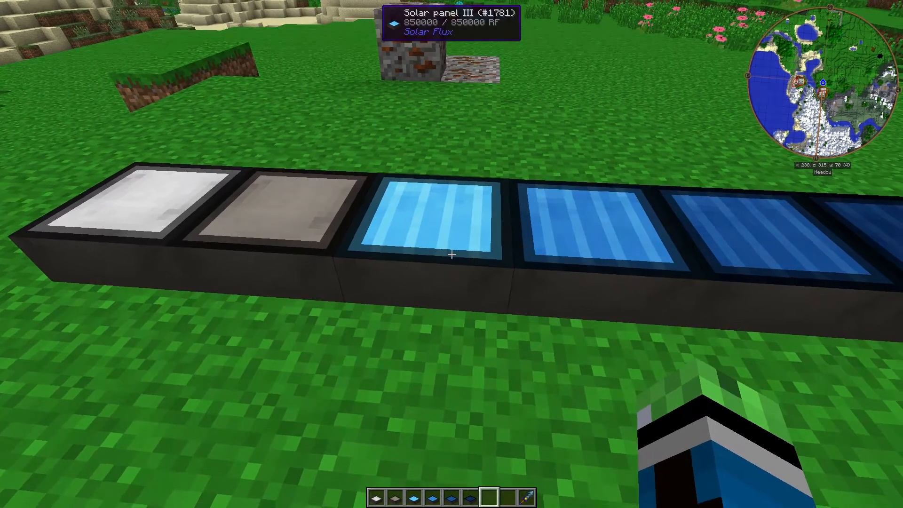
Inspect Solar panels III and V, then search the item list for 'fluxdu'
{"action": "key", "text": "e"}
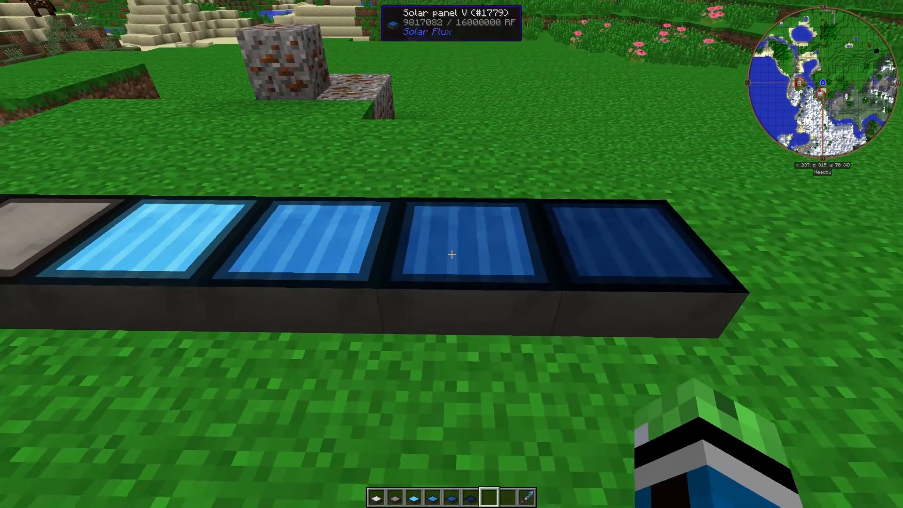
{"action": "key", "text": "e"}
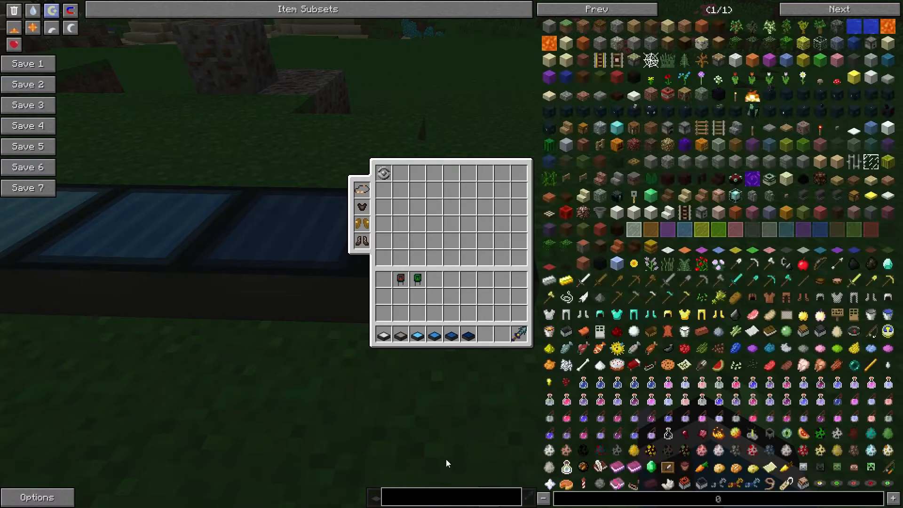
{"action": "type", "text": "fluxduct"}
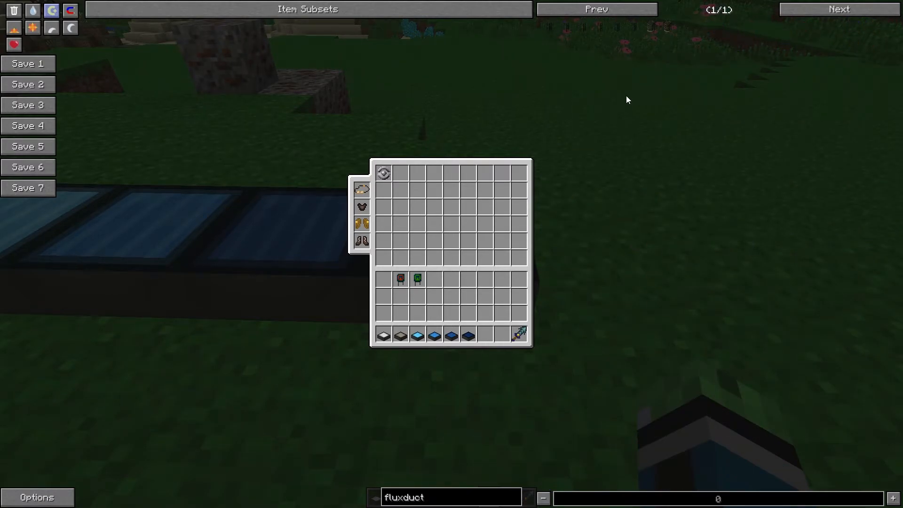
{"action": "mouse_move", "coordinate": [547, 27]}
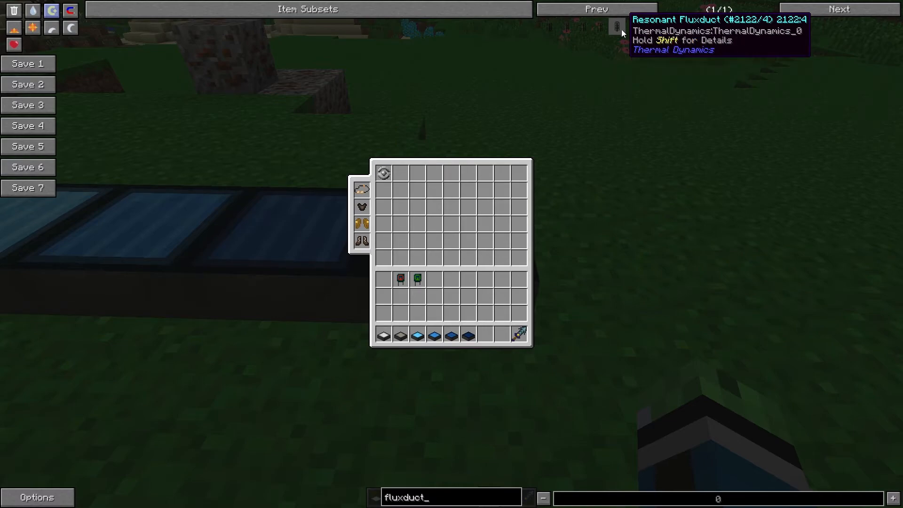
Close the inventory and view Solar panel VI storing about 12 million of 60,000,000 RF
{"action": "key", "text": "Escape"}
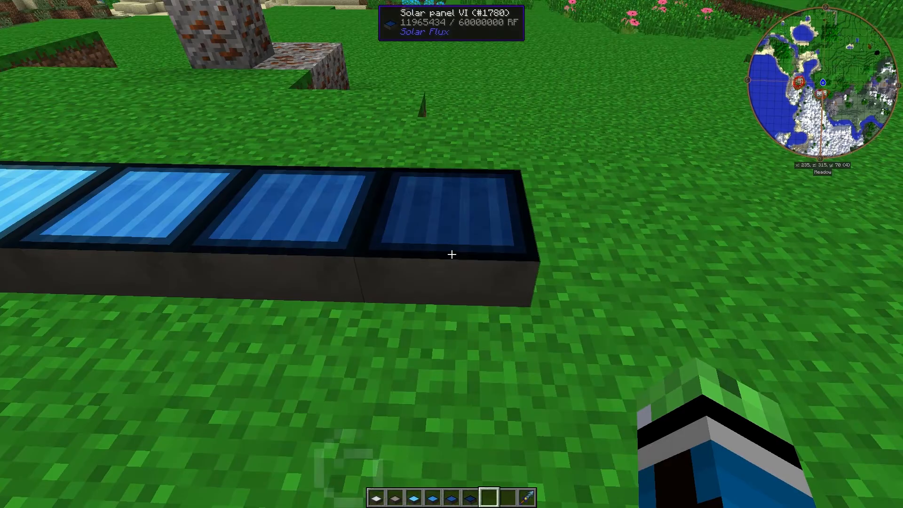